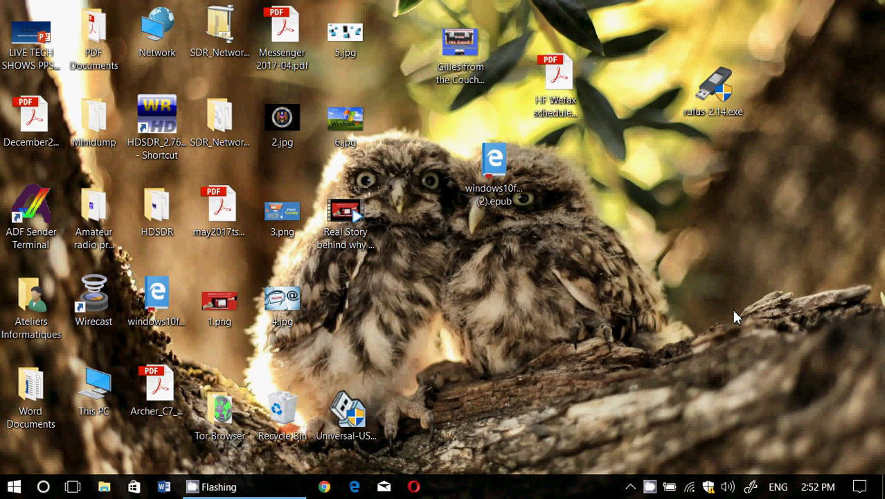
{"action": "mouse_move", "coordinate": [778, 363]}
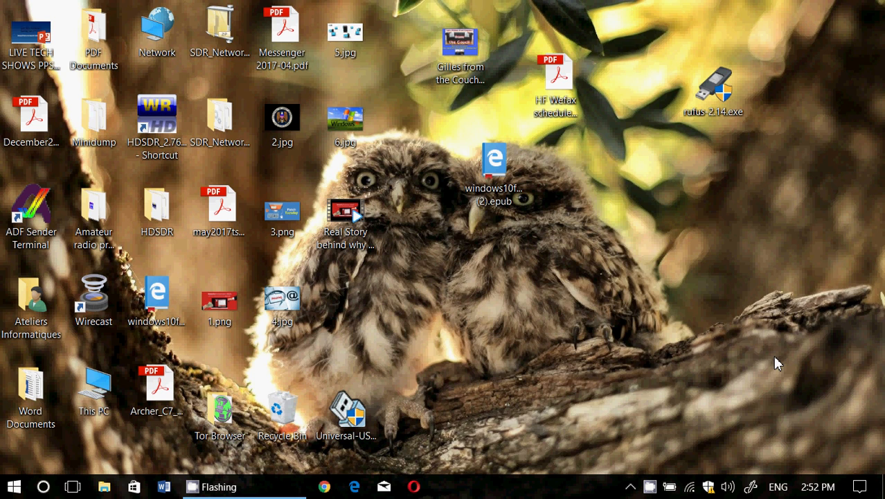
Show the Action Center with its notifications and quick-action tiles.
{"action": "left_click", "coordinate": [862, 486]}
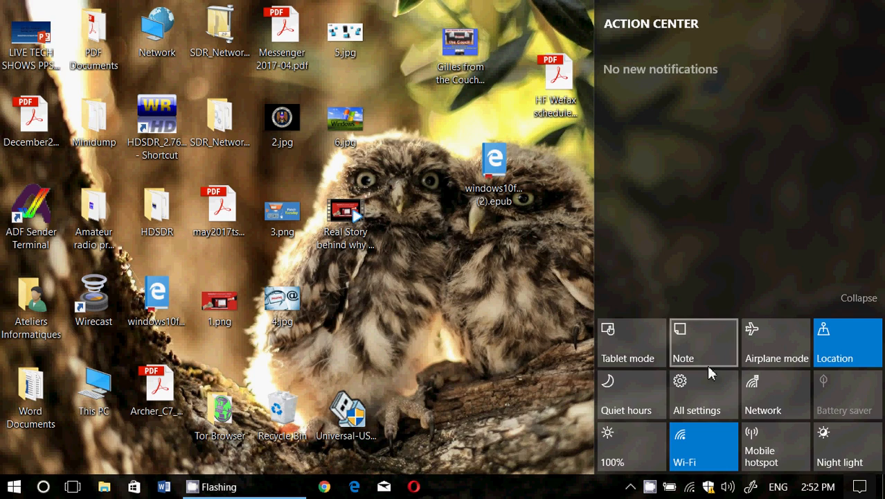
Go through All settings and Network & Internet to reach the VPN page.
{"action": "left_click", "coordinate": [696, 395]}
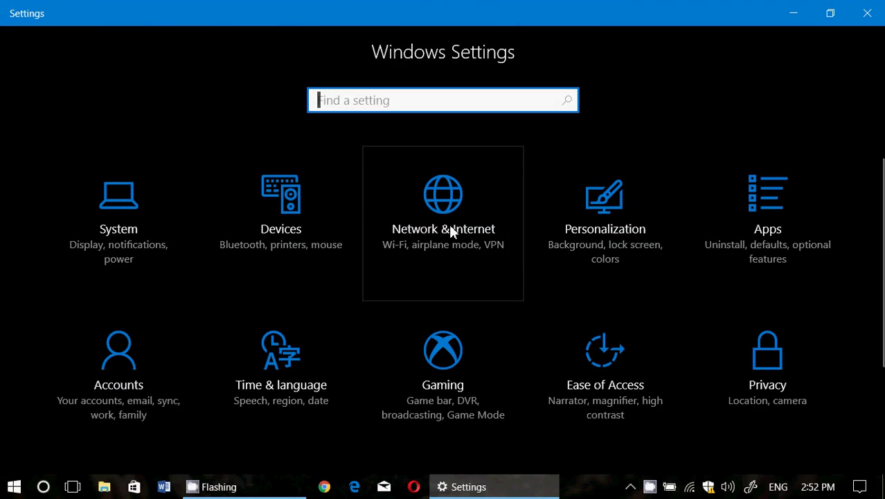
{"action": "left_click", "coordinate": [443, 215]}
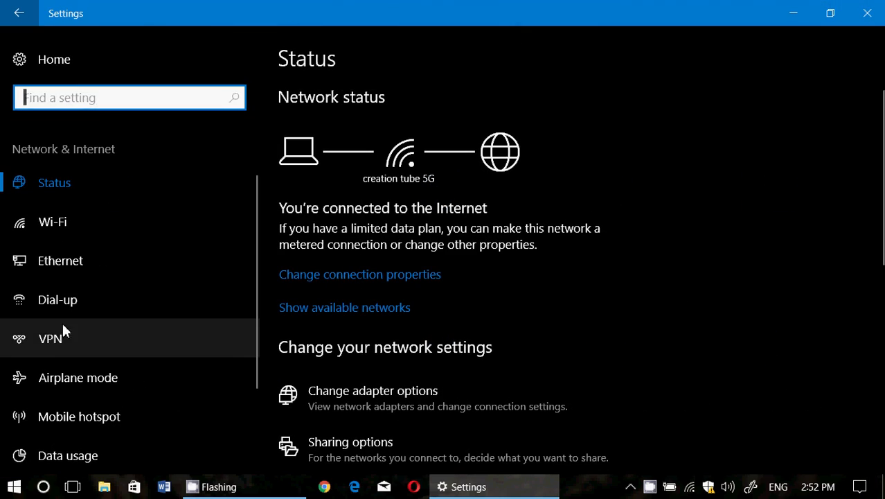
{"action": "left_click", "coordinate": [50, 338]}
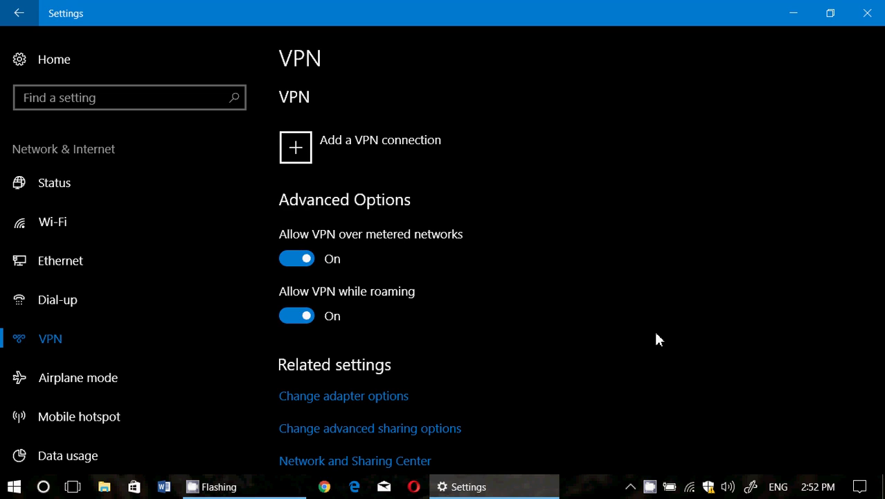
{"action": "mouse_move", "coordinate": [330, 172]}
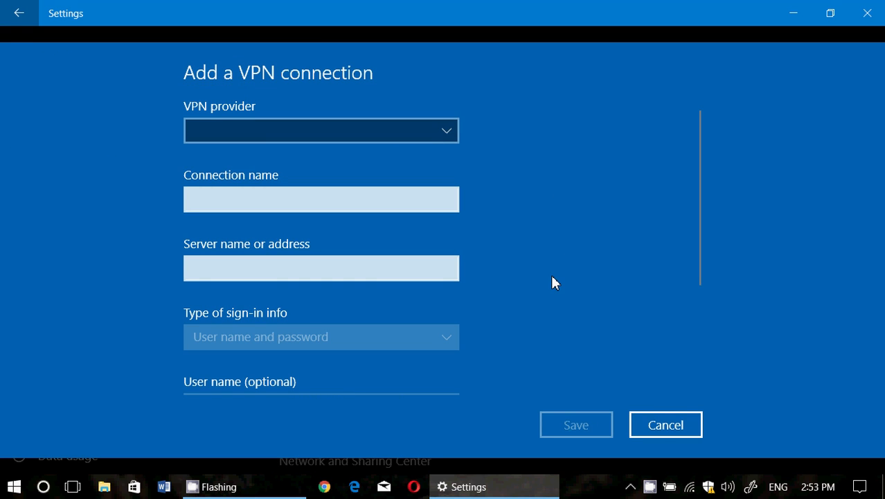
Choose Windows (built-in) as provider and visit the blank Connection name and Server fields.
{"action": "left_click", "coordinate": [321, 131]}
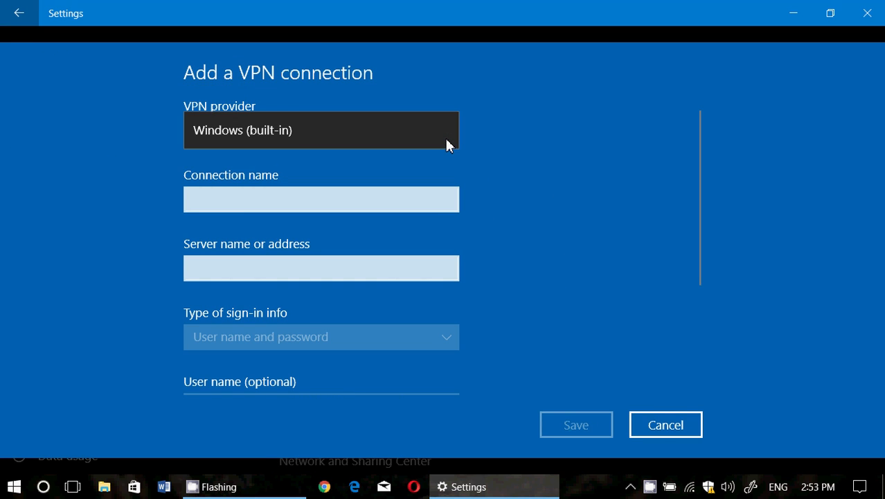
{"action": "mouse_move", "coordinate": [511, 169]}
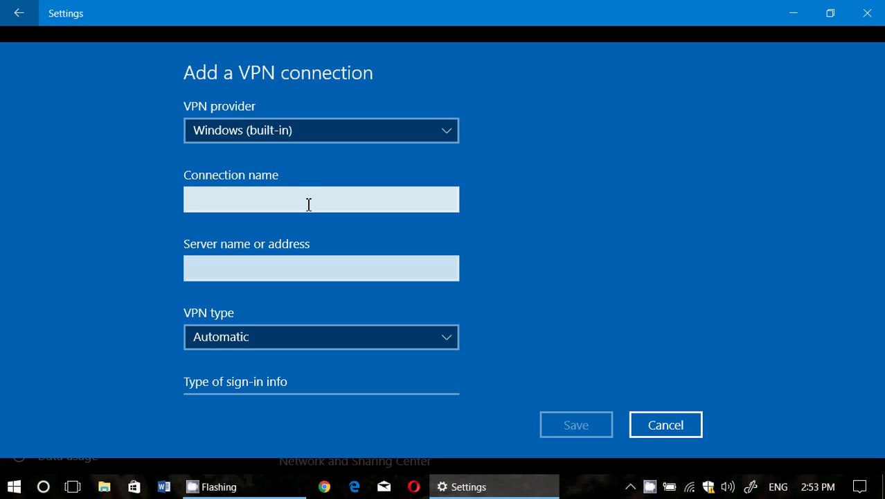
{"action": "left_click", "coordinate": [322, 200]}
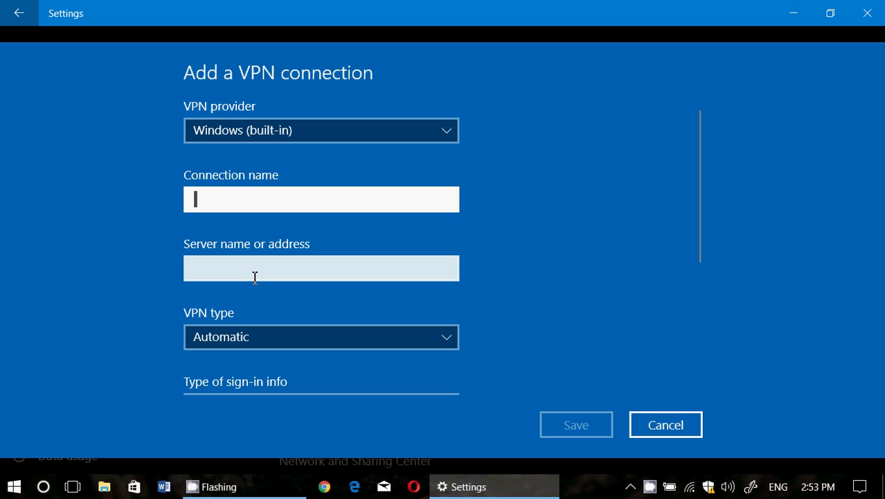
{"action": "left_click", "coordinate": [322, 269]}
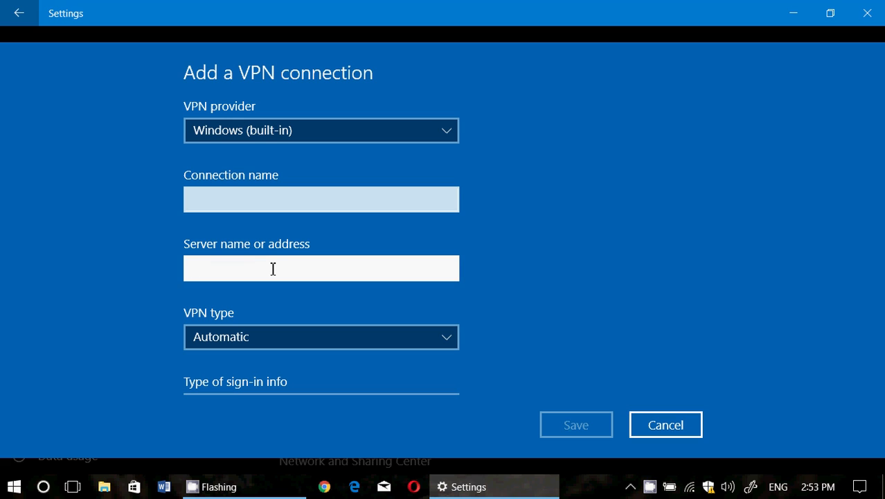
{"action": "left_click", "coordinate": [321, 269]}
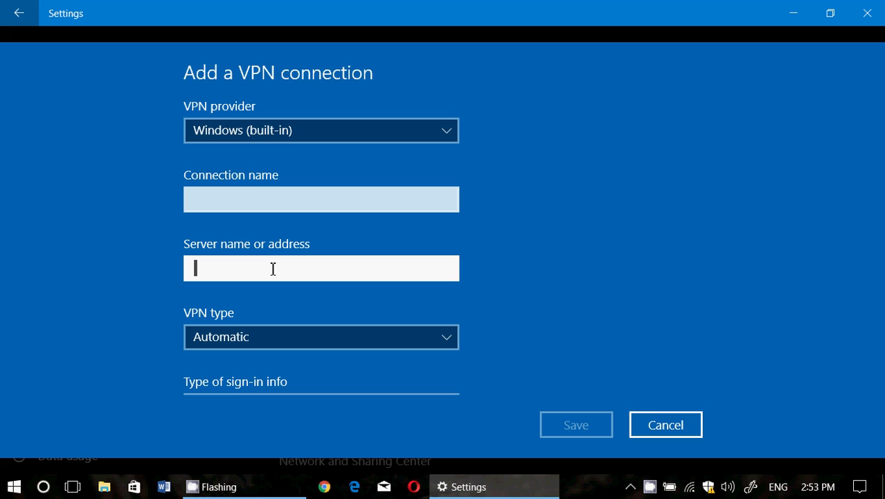
{"action": "mouse_move", "coordinate": [327, 114]}
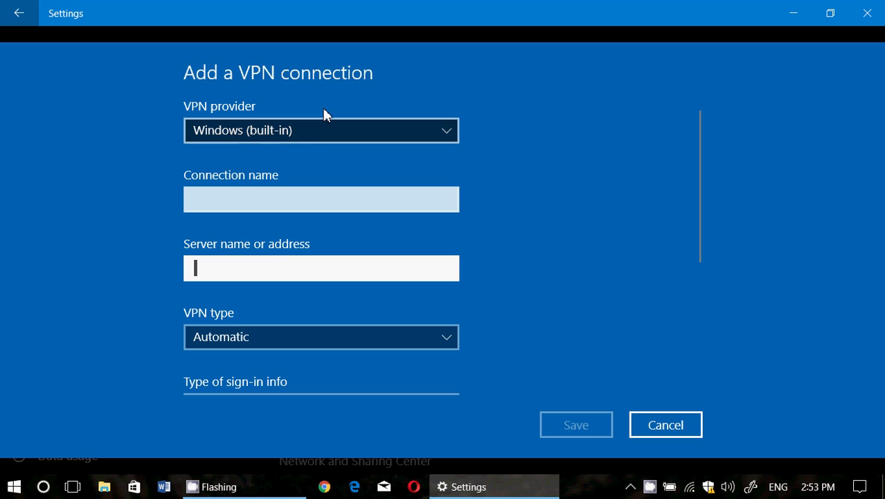
{"action": "mouse_move", "coordinate": [492, 200]}
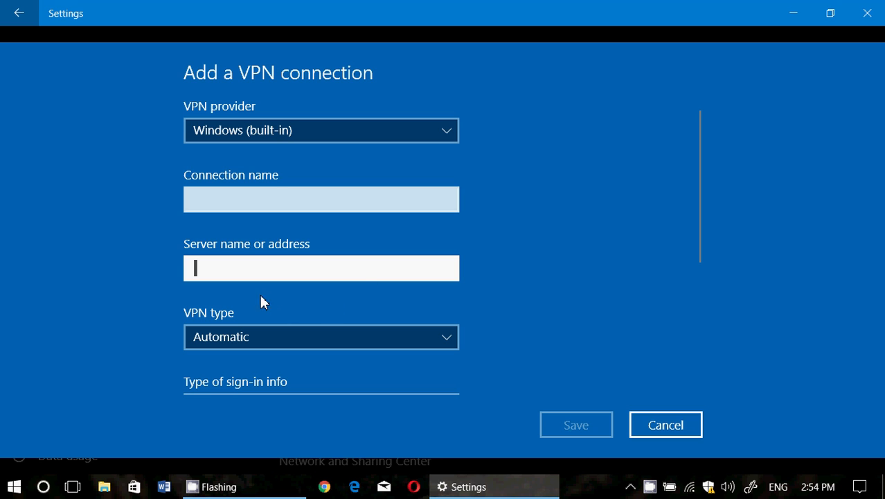
{"action": "mouse_move", "coordinate": [409, 338]}
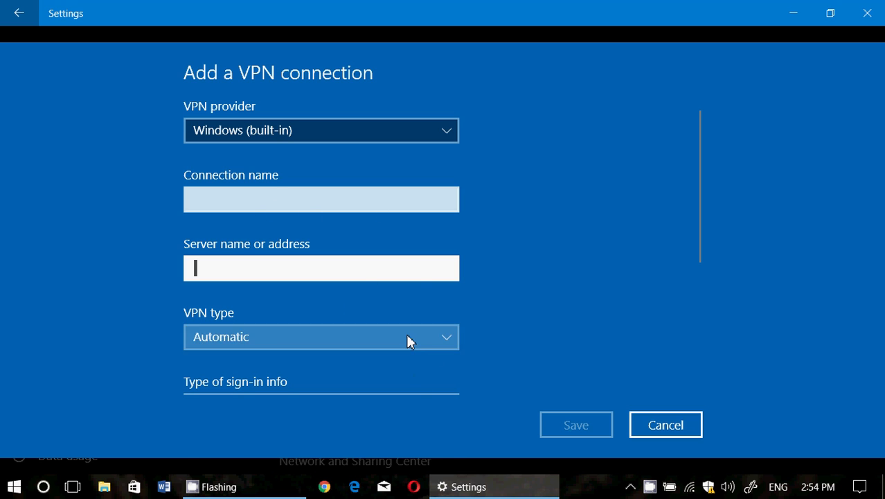
Pick Secure Socket Tunneling Protocol (SSTP) as VPN type, then revisit the type list toward Automatic.
{"action": "left_click", "coordinate": [322, 336]}
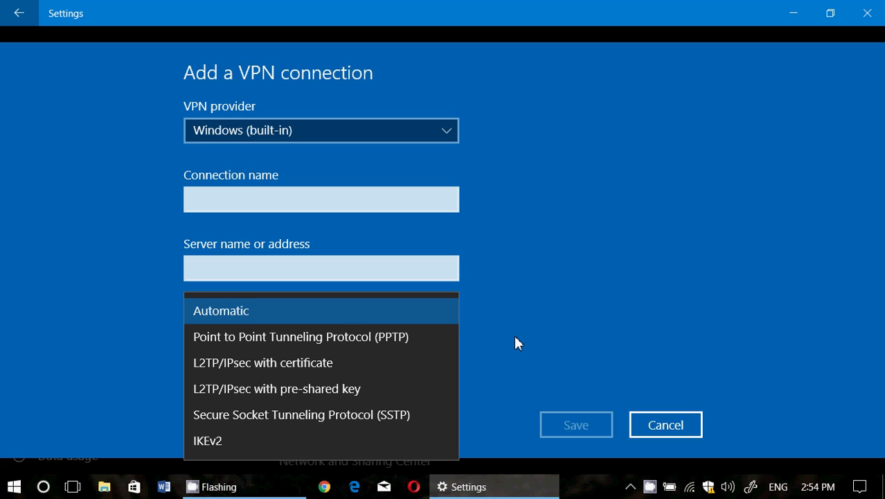
{"action": "mouse_move", "coordinate": [394, 394]}
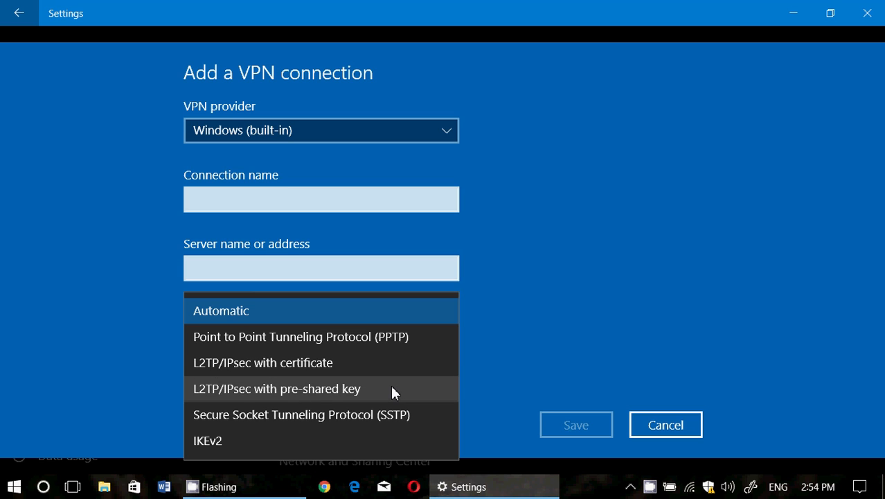
{"action": "mouse_move", "coordinate": [391, 419]}
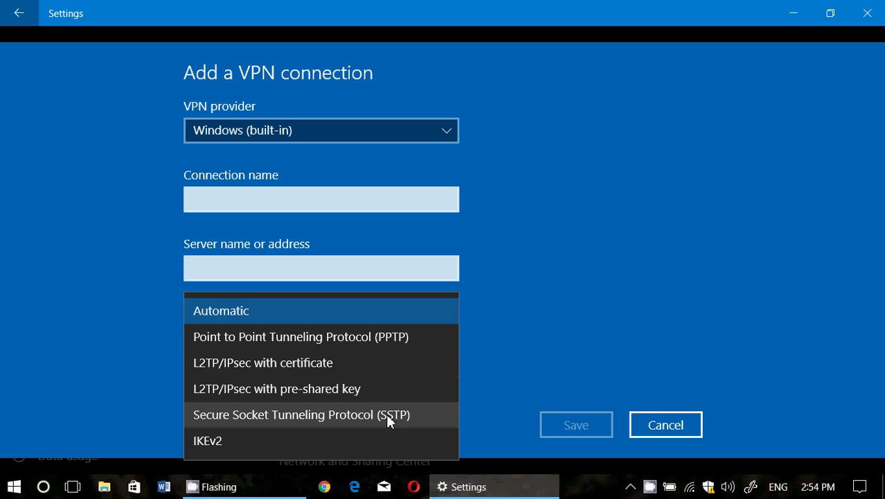
{"action": "left_click", "coordinate": [301, 414]}
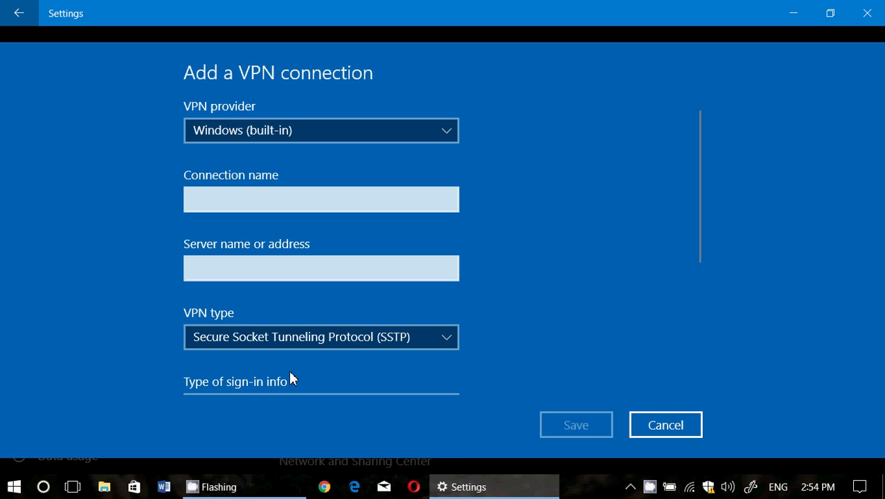
{"action": "mouse_move", "coordinate": [210, 394]}
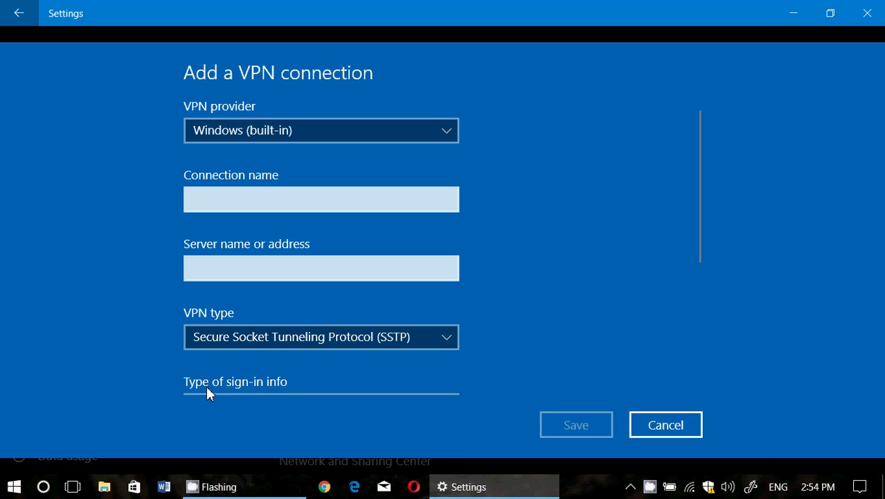
{"action": "mouse_move", "coordinate": [327, 149]}
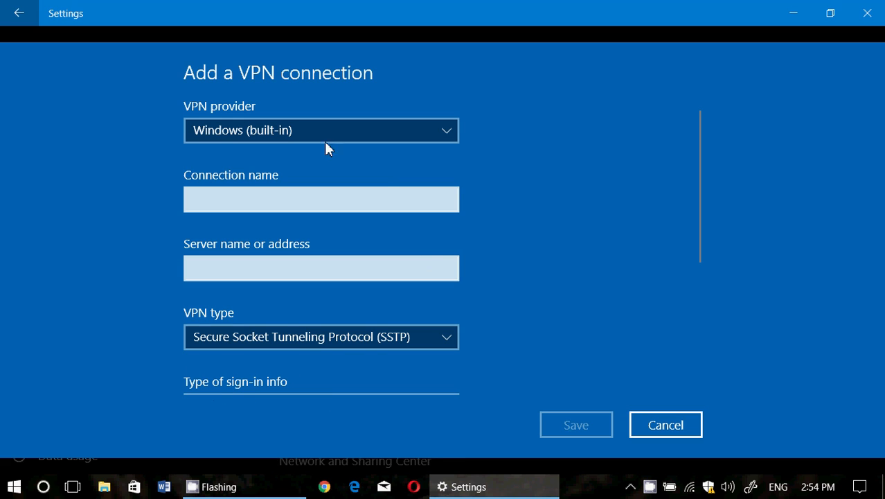
{"action": "left_click", "coordinate": [321, 200]}
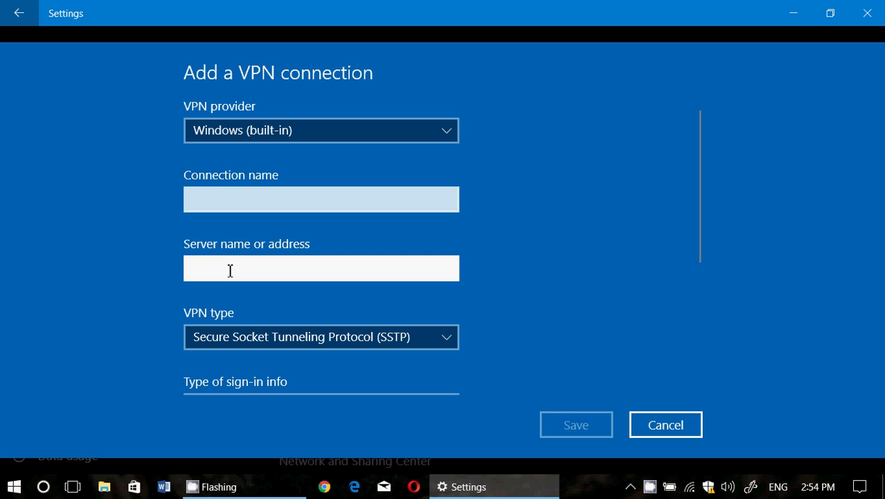
{"action": "mouse_move", "coordinate": [232, 387]}
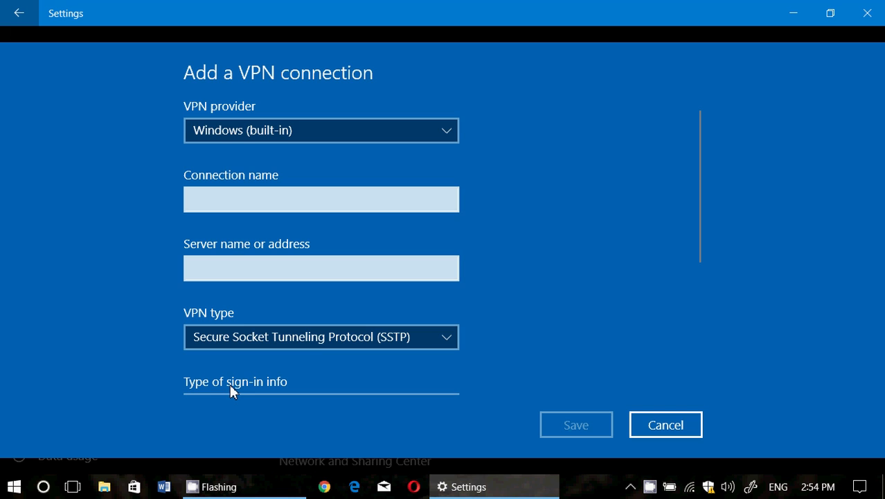
{"action": "left_click", "coordinate": [322, 336]}
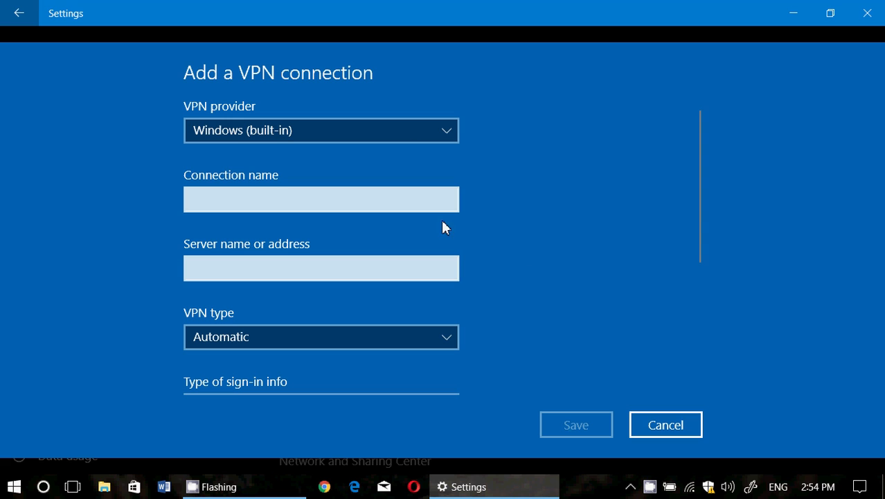
{"action": "mouse_move", "coordinate": [580, 269]}
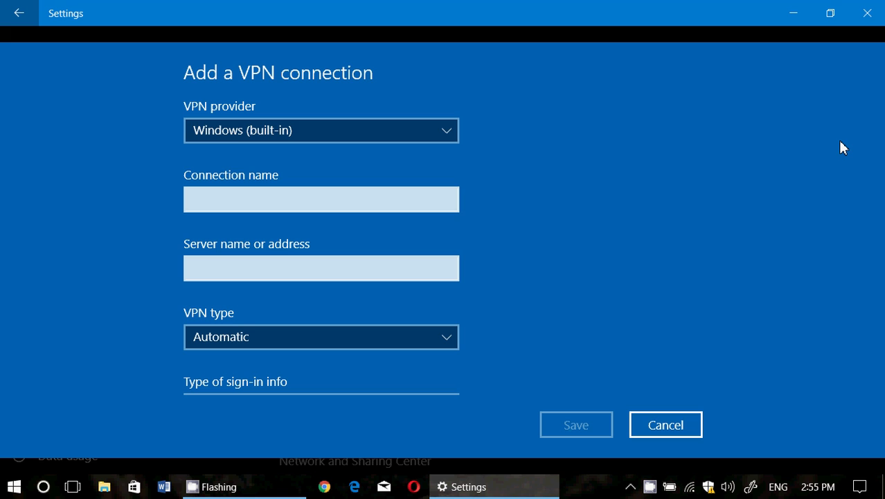
{"action": "mouse_move", "coordinate": [416, 20]}
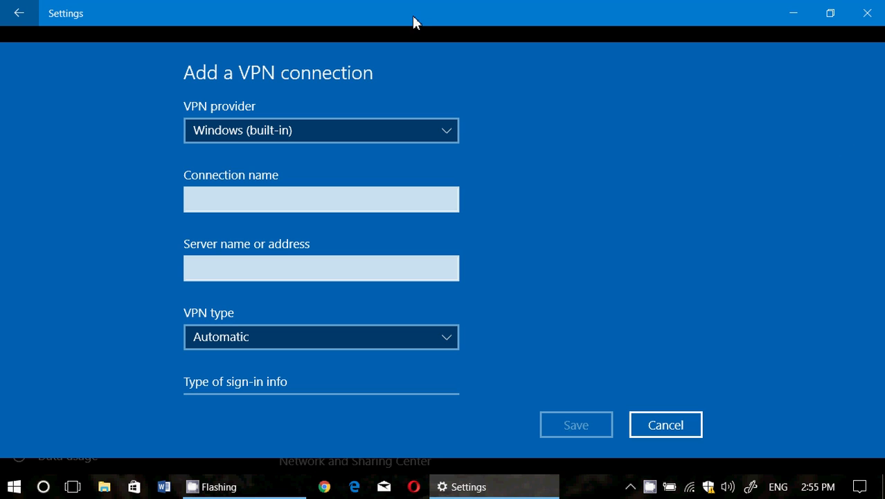
Go back to the VPN page and start a fresh blank Add a VPN connection form.
{"action": "left_click", "coordinate": [664, 424]}
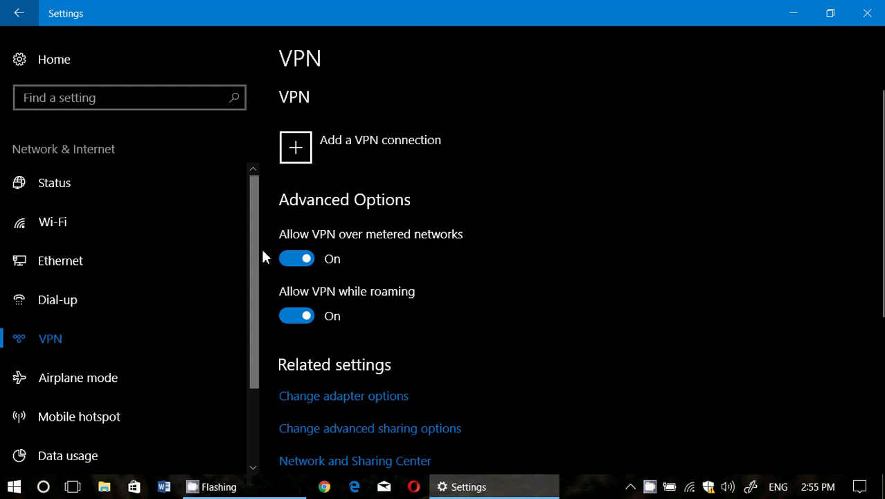
{"action": "mouse_move", "coordinate": [484, 270]}
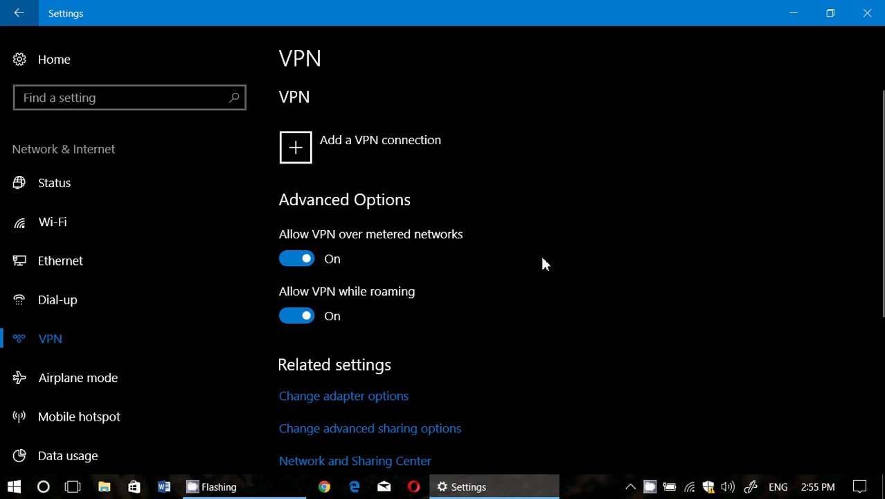
{"action": "mouse_move", "coordinate": [391, 169]}
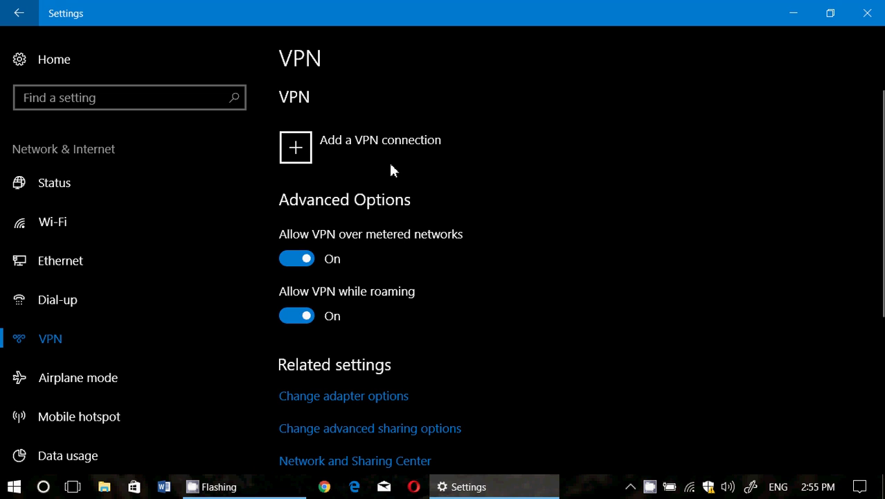
{"action": "left_click", "coordinate": [295, 147]}
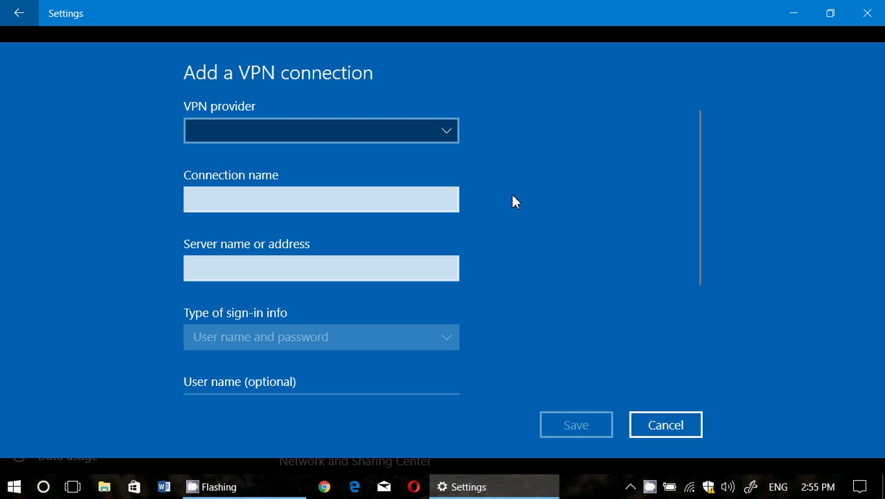
{"action": "mouse_move", "coordinate": [523, 205]}
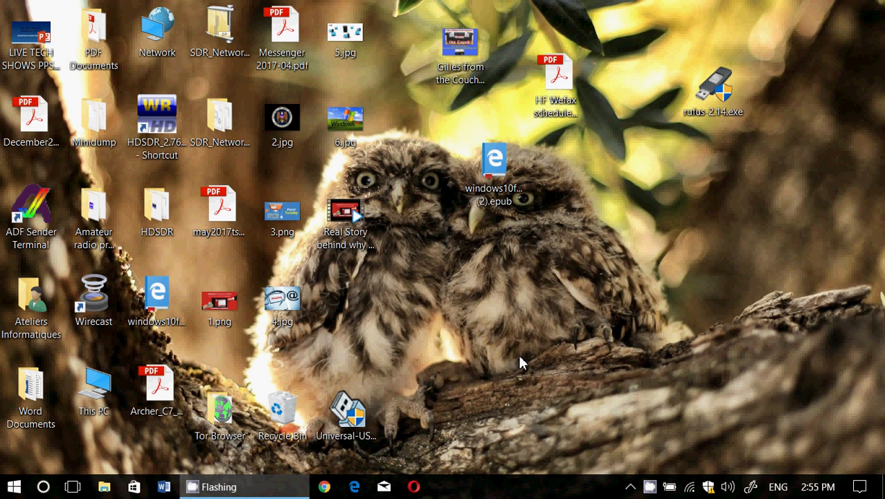
{"action": "mouse_move", "coordinate": [650, 486]}
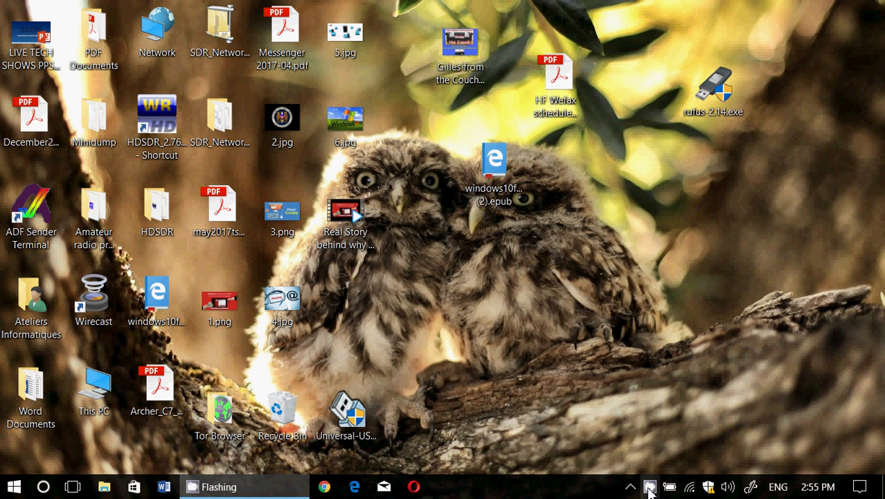
{"action": "mouse_move", "coordinate": [650, 486]}
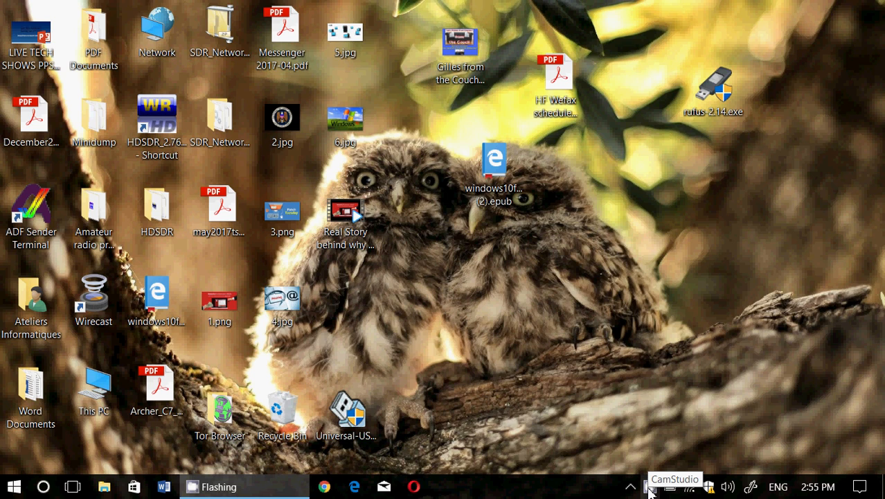
Show the CamStudio recorder window from the system tray.
{"action": "left_click", "coordinate": [673, 480]}
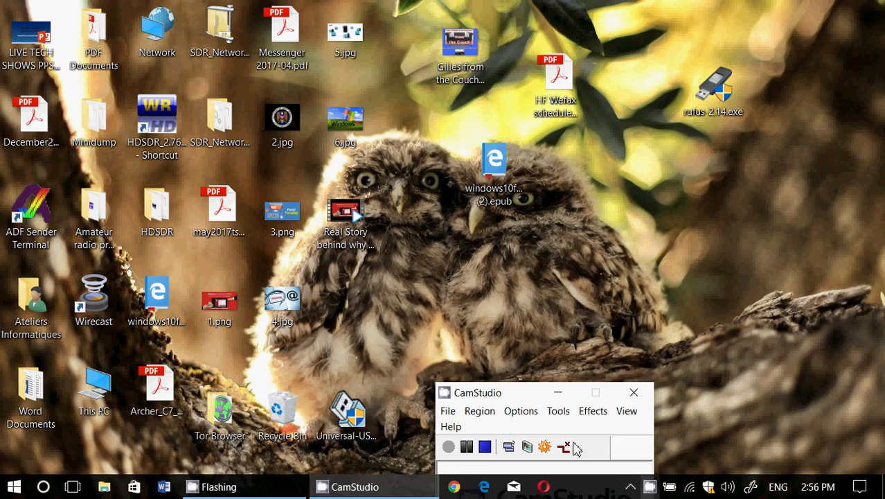